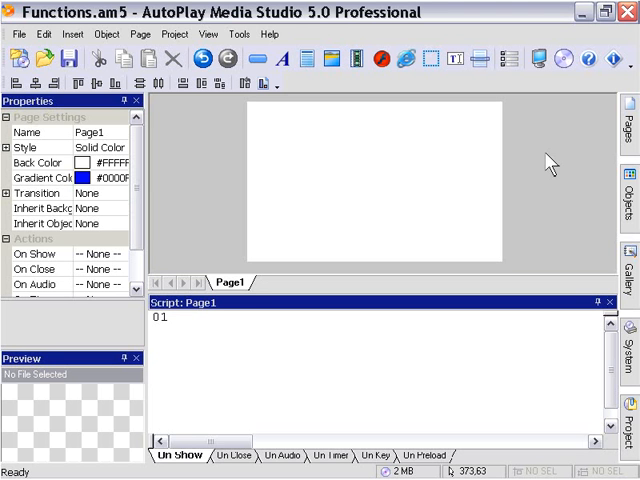
mouse_move(518, 178)
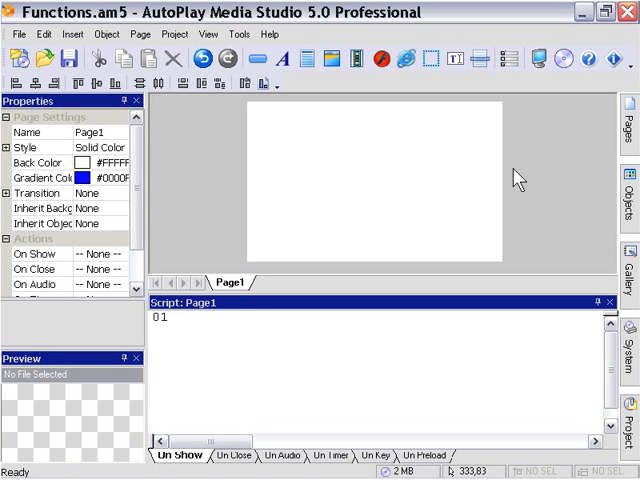
mouse_move(456, 58)
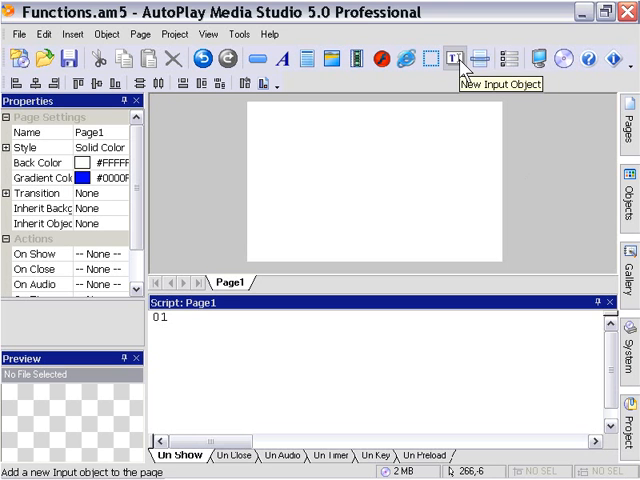
mouse_move(548, 170)
text(a)
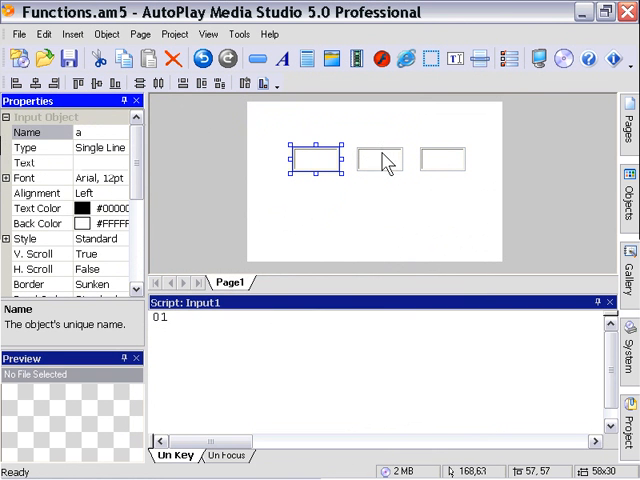
Step: Place a third single-line input box in the row with inputs a and b
click(380, 160)
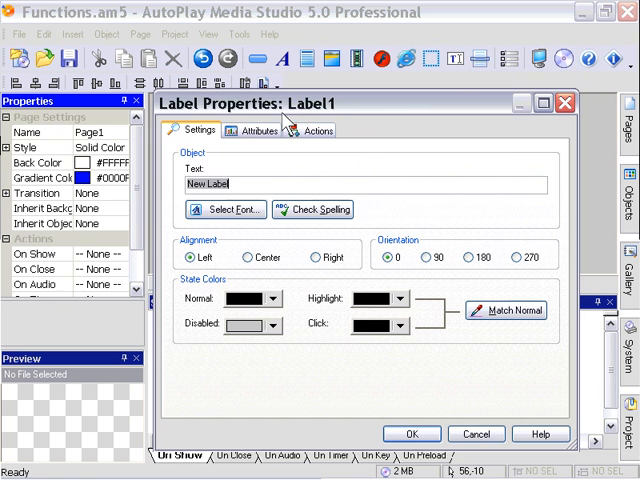
Step: Confirm the Add and Average label texts and position both labels below the three inputs
click(412, 432)
text(A)
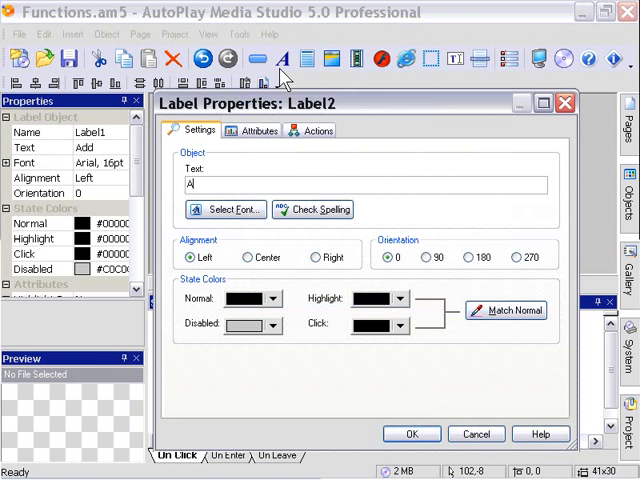
click(412, 432)
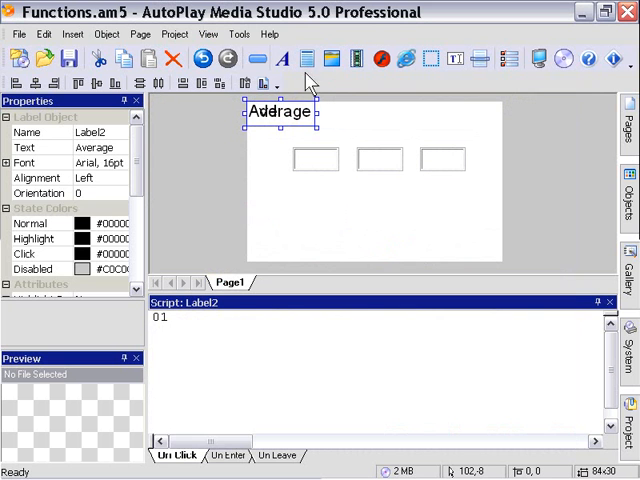
drag(280, 112, 410, 204)
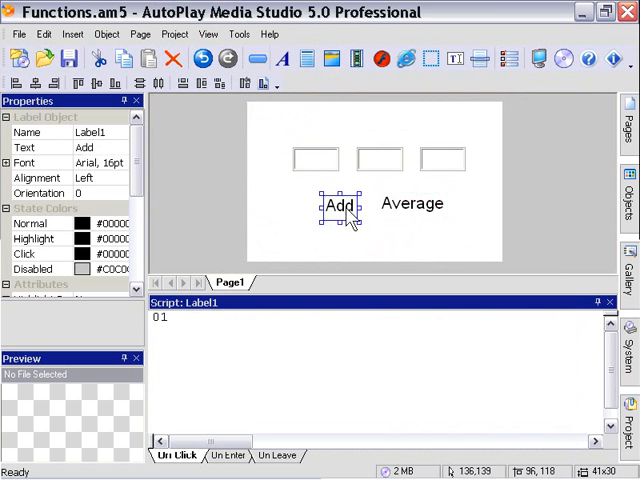
click(412, 204)
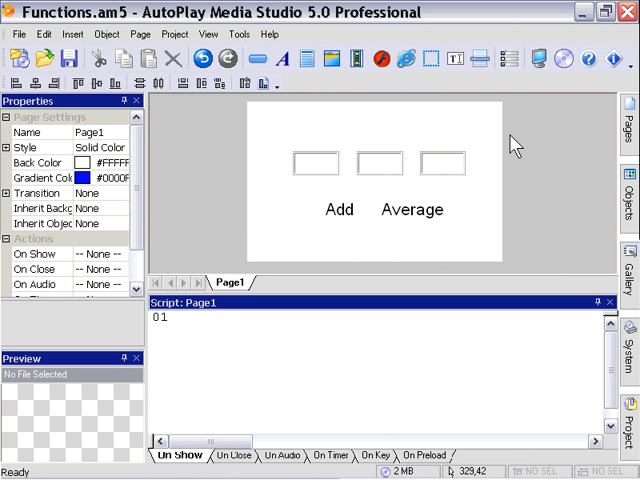
mouse_move(444, 128)
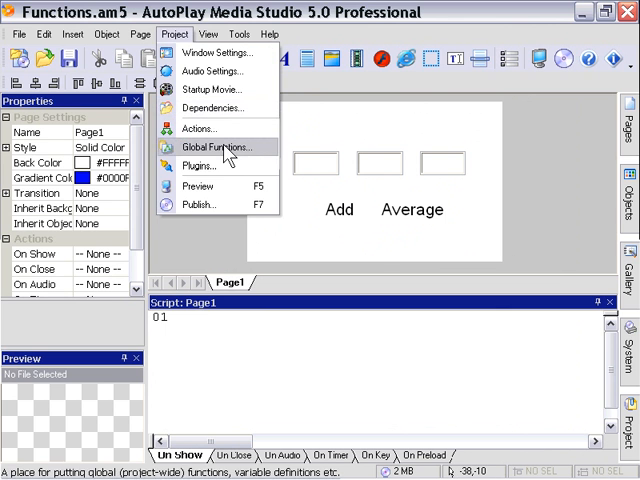
Step: In Global Functions, start function add() with a = Input.GetText("a"); and the b, c lines
click(212, 148)
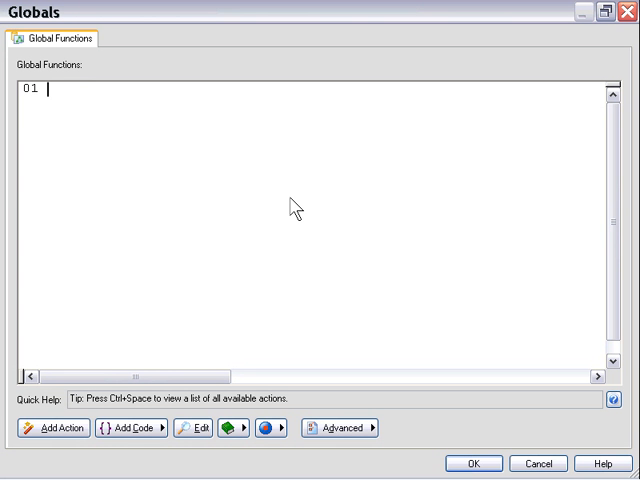
text(function add()
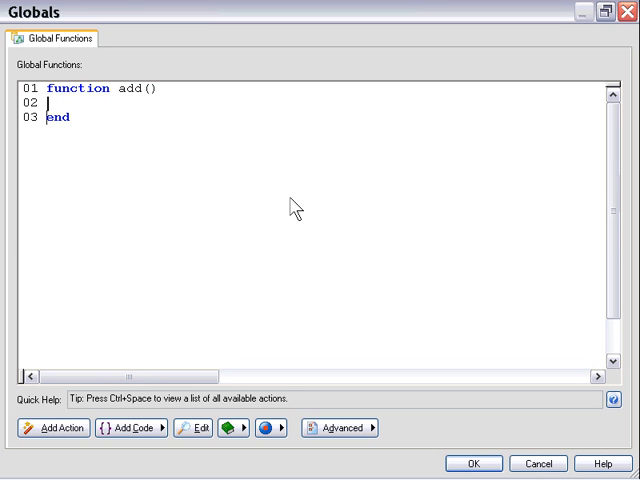
text(a =)
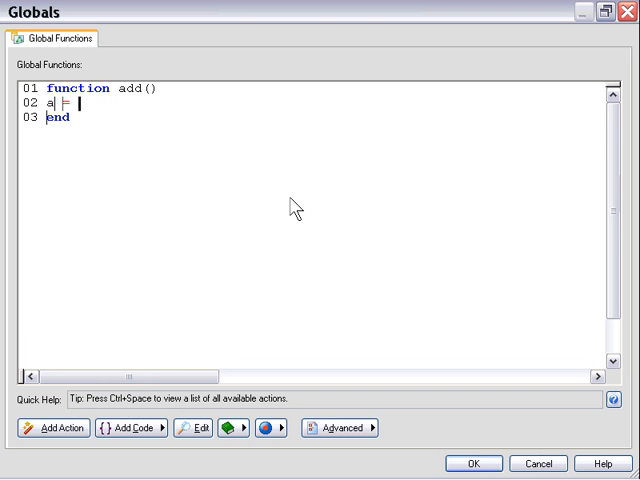
text(input)
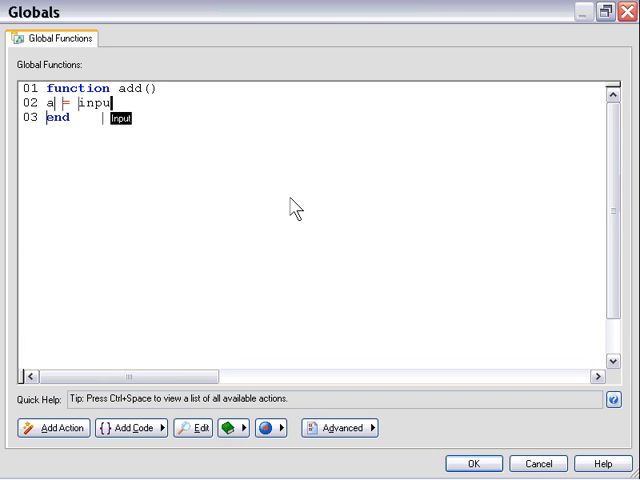
text(.g)
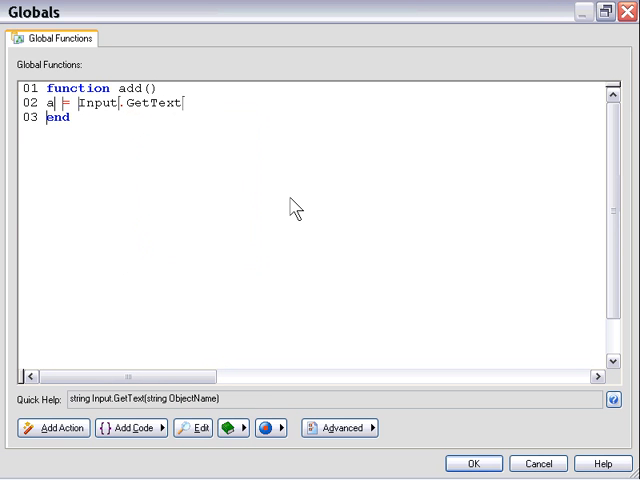
text(())
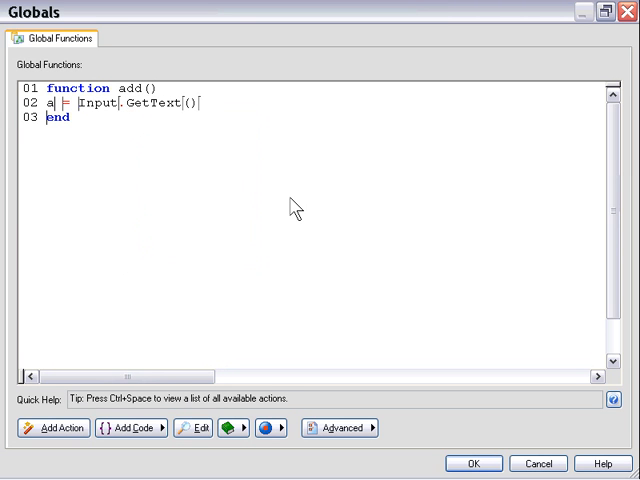
text(;)
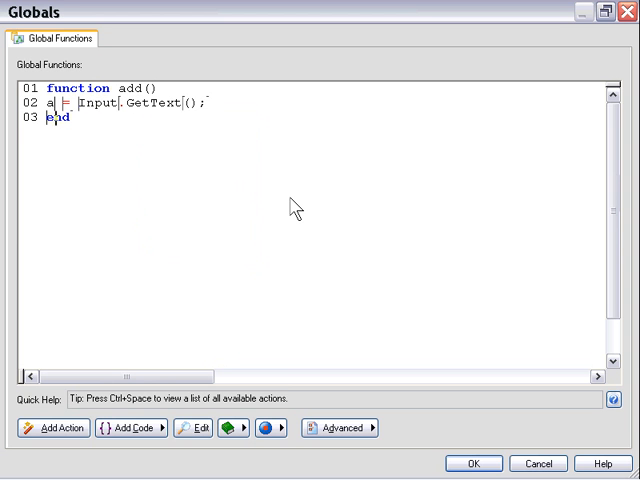
text("a")
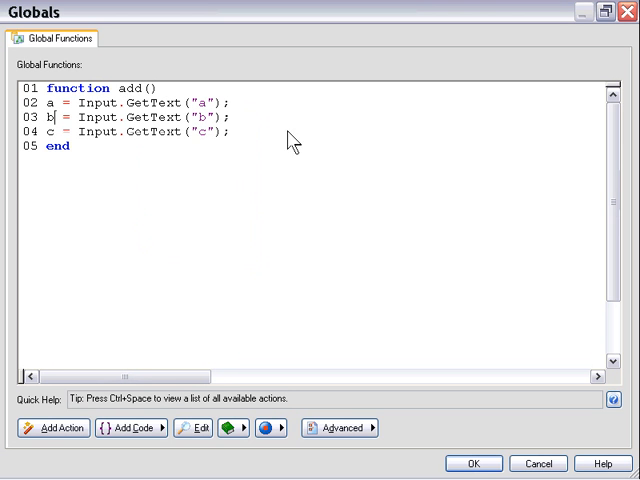
Step: Complete add() with total = a + b + c; and return total;, then save the globals
key(enter)
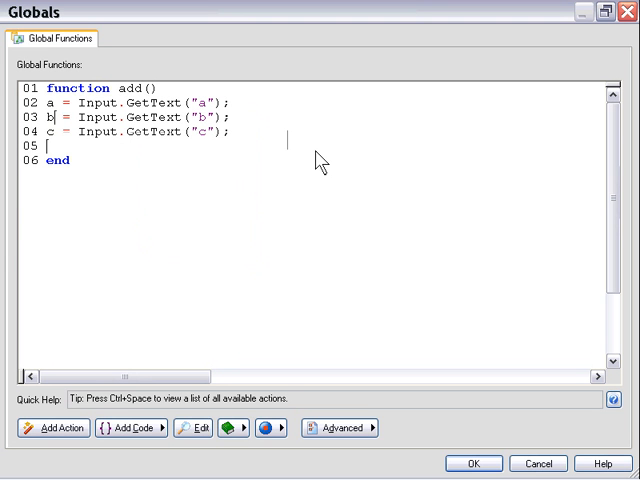
text(total =)
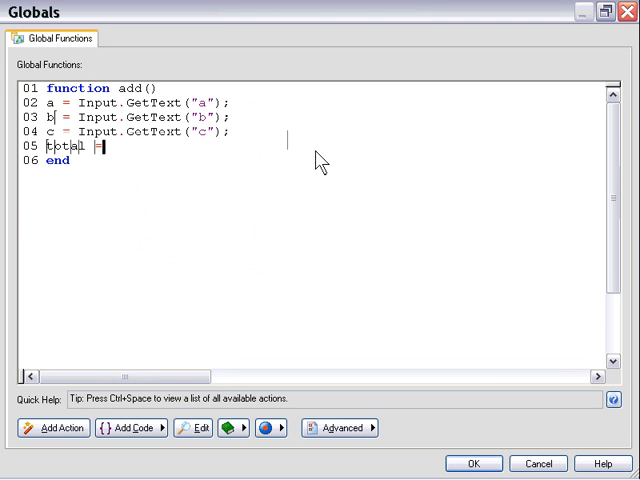
text(a +)
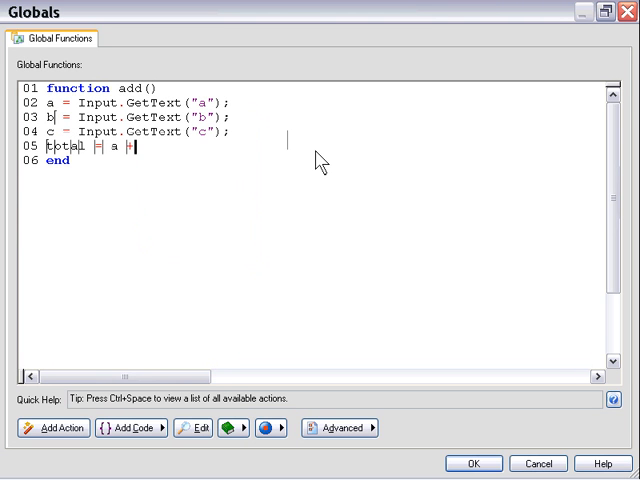
text(b + c;)
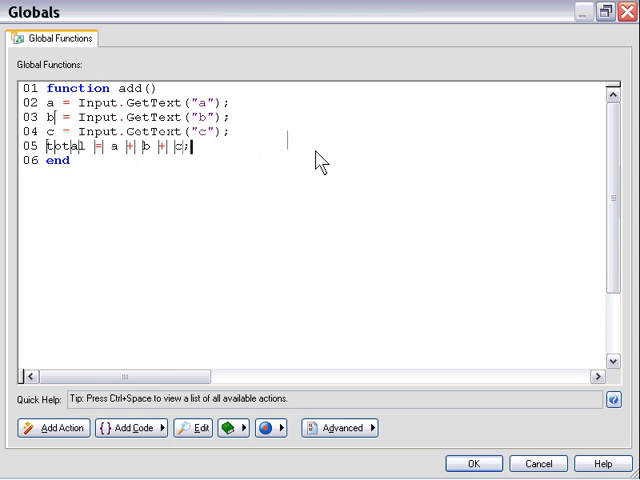
text(return total;)
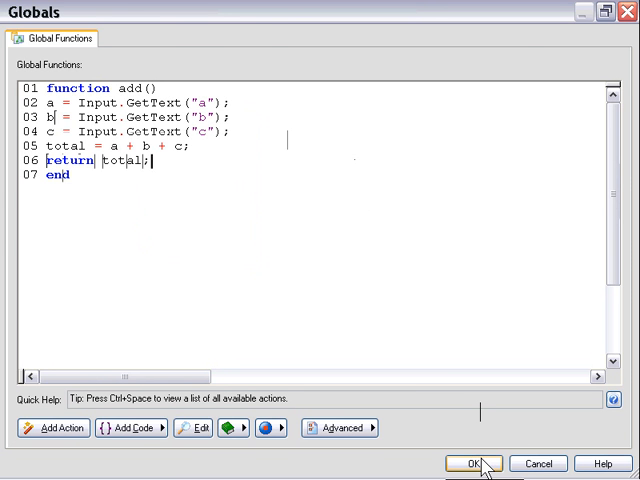
click(472, 464)
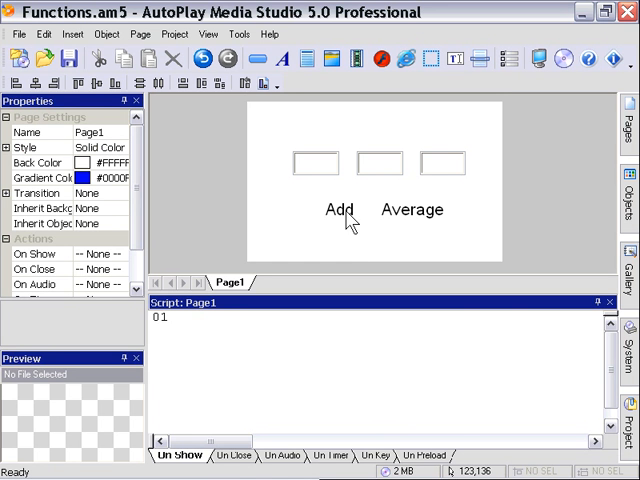
Step: Script the Add label's On Click: result = add(); Dialog.Message("Total is", result);
click(340, 208)
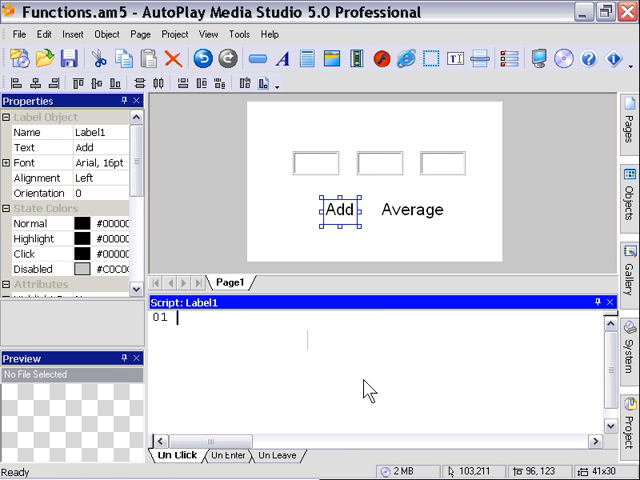
text(add();)
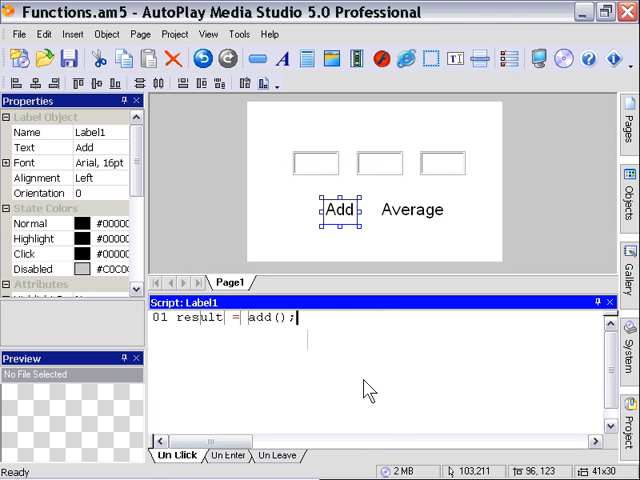
text(dialog)
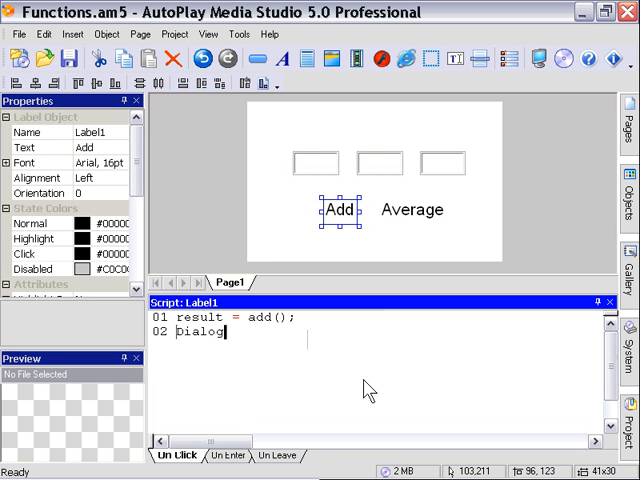
text(.Message();)
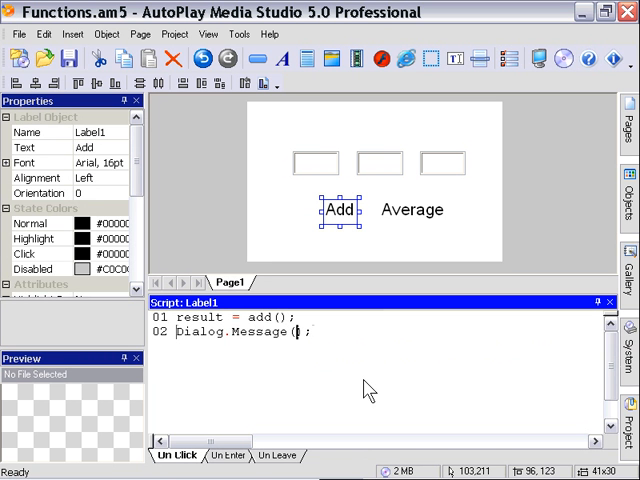
text("total")
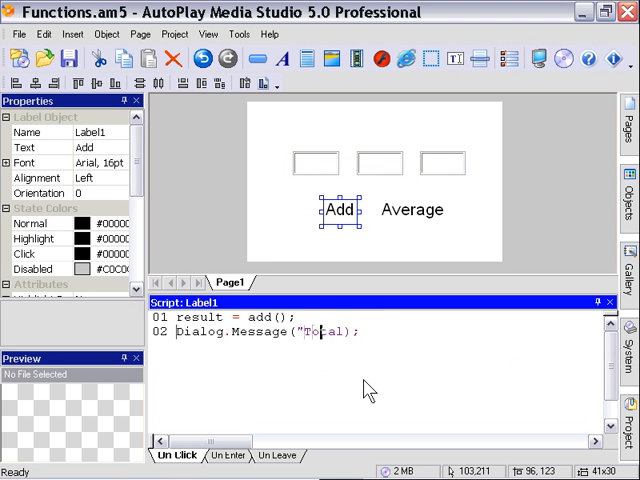
text(is)
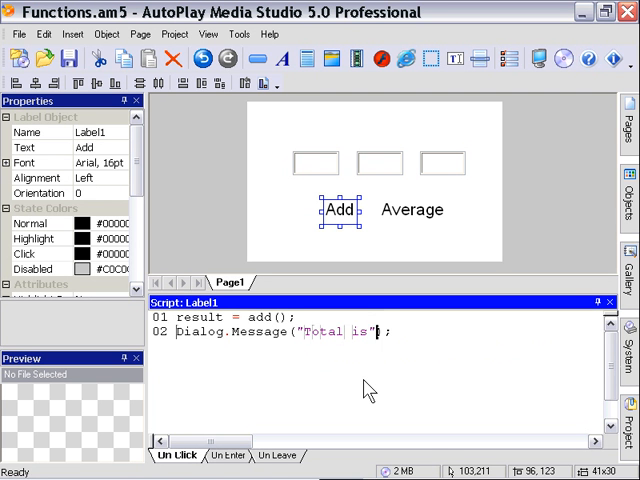
text(, t)
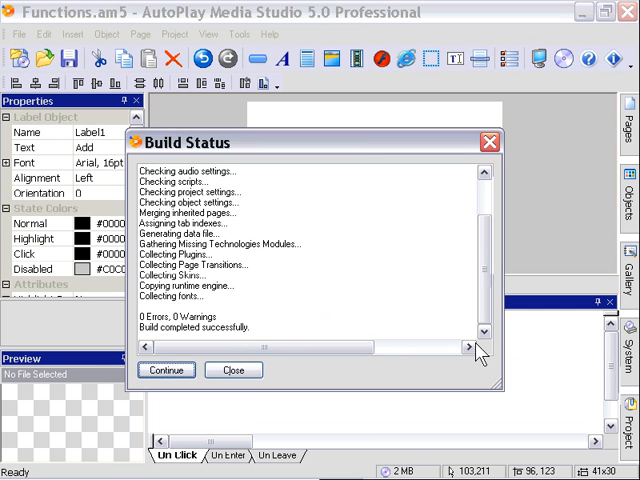
Step: Preview the page, get the Total is message showing 154 and dismiss it
click(232, 370)
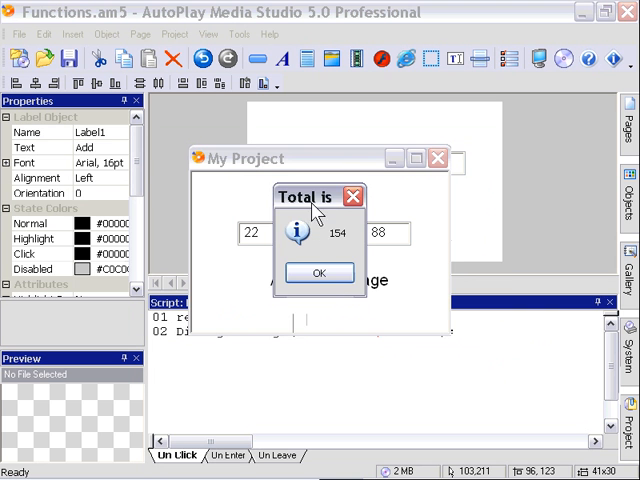
click(320, 272)
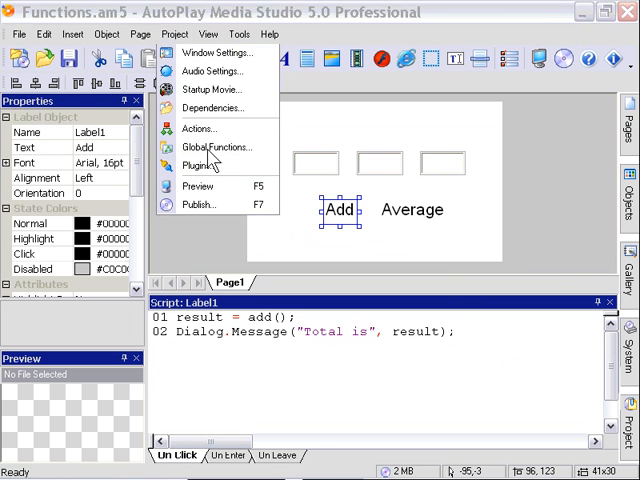
Step: In Global Functions, start function average() with result = add();
click(216, 148)
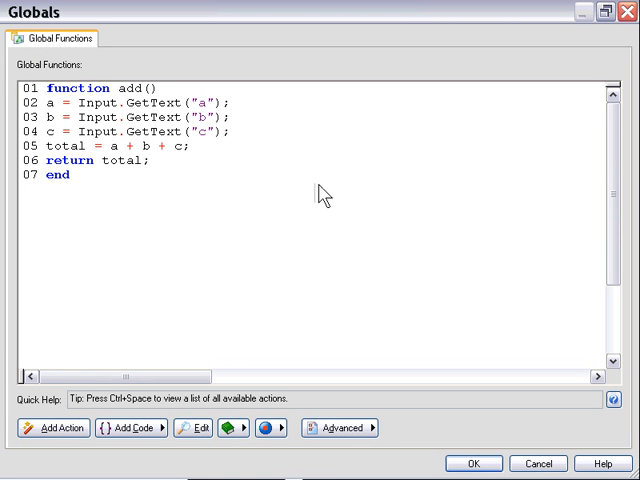
text(function averag)
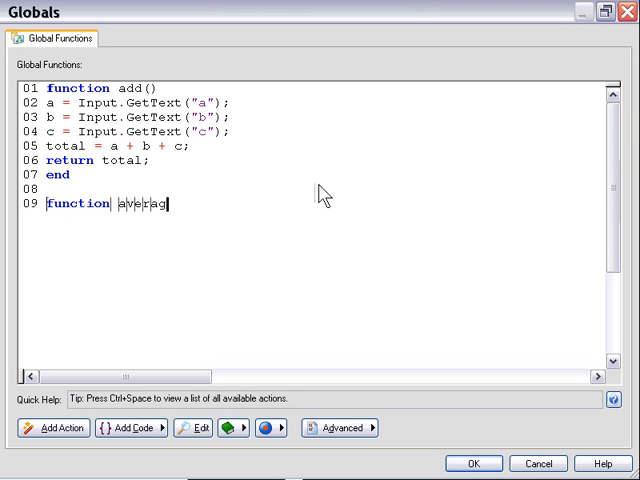
text(e)
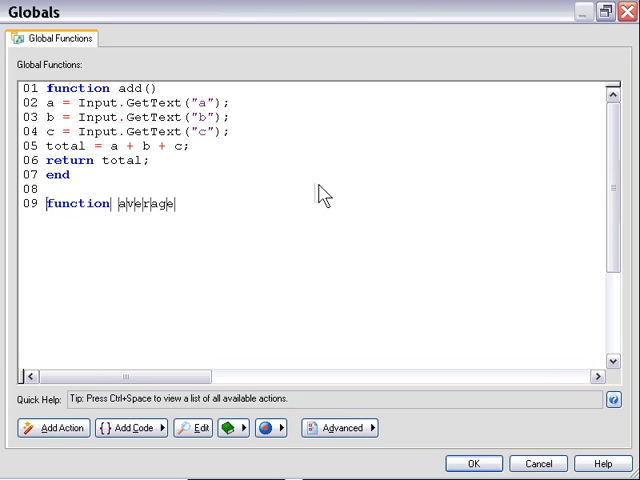
text(())
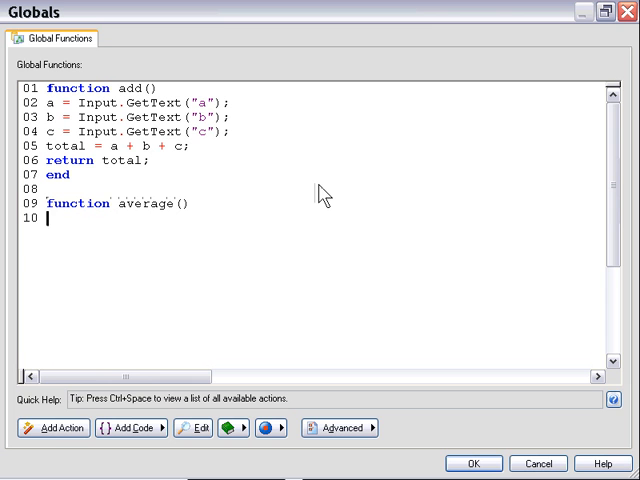
text(result = add)
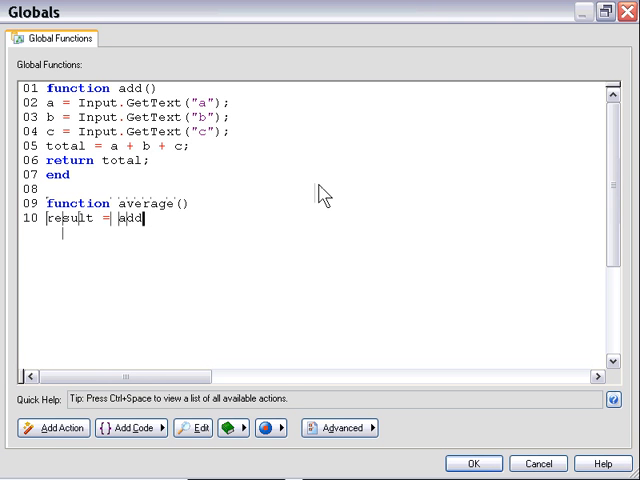
text(();)
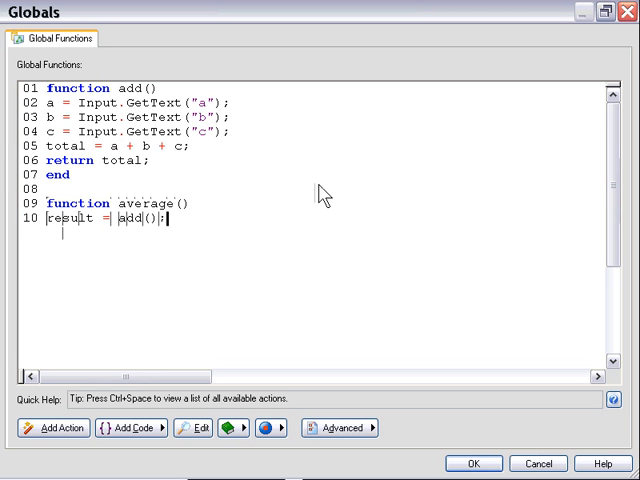
Step: Finish average() with result = result/3; return result; end
text(re)
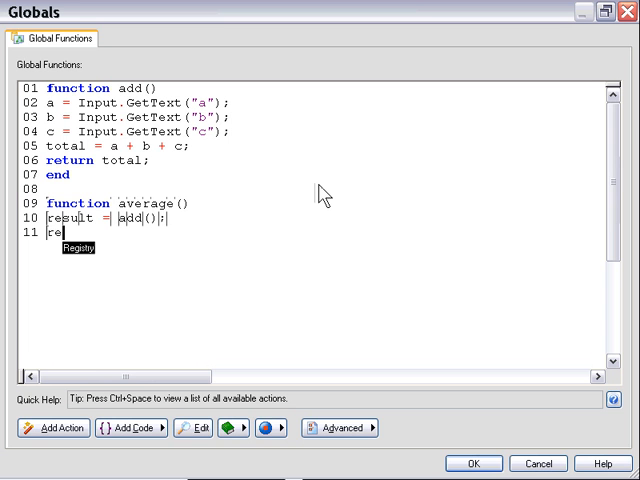
text(sult)
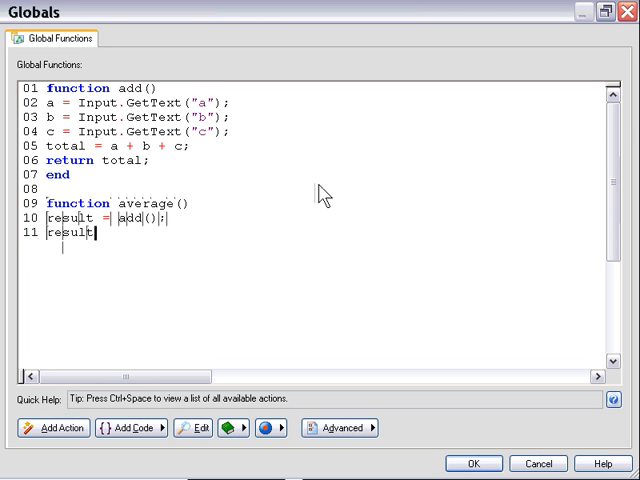
text(= result/3;)
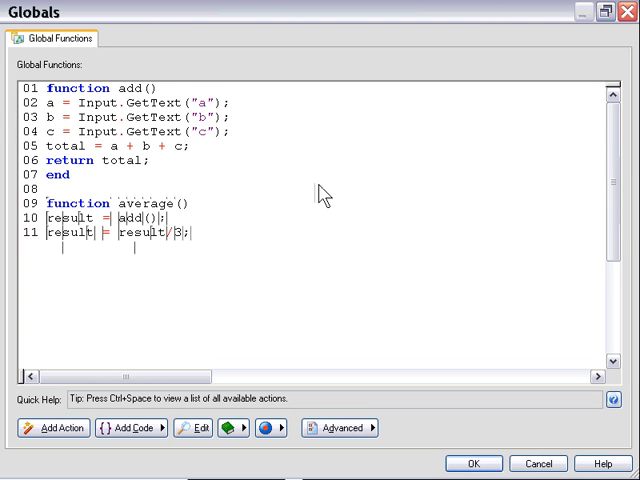
text(resu)
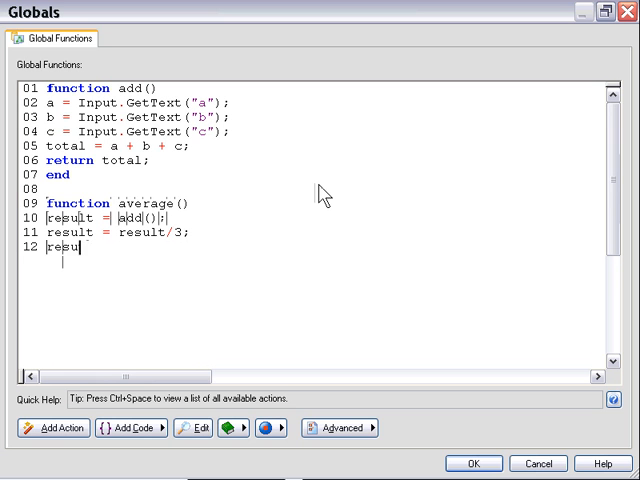
text(return)
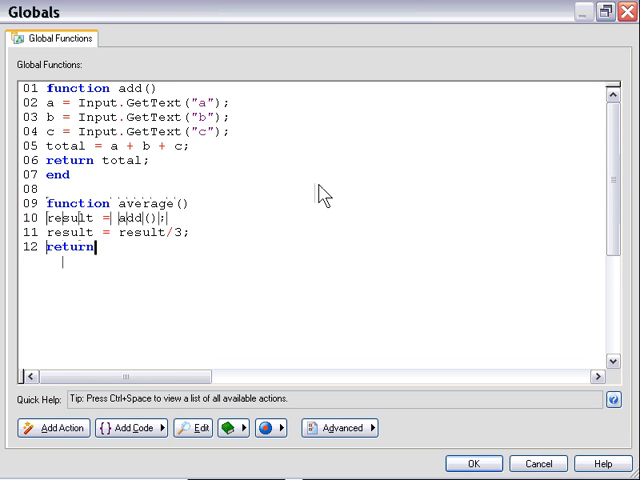
text(result)
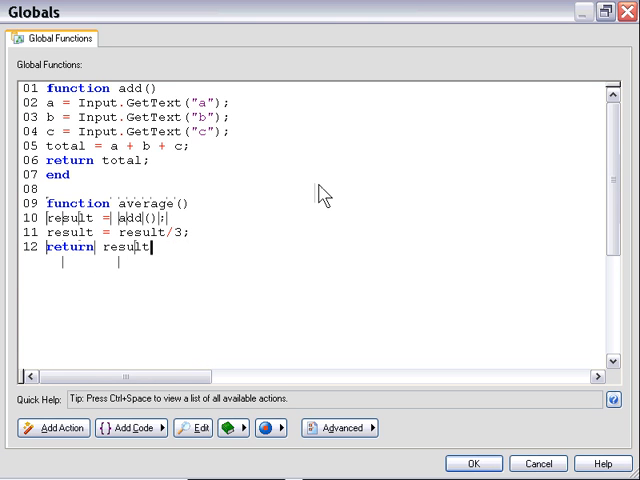
text(end)
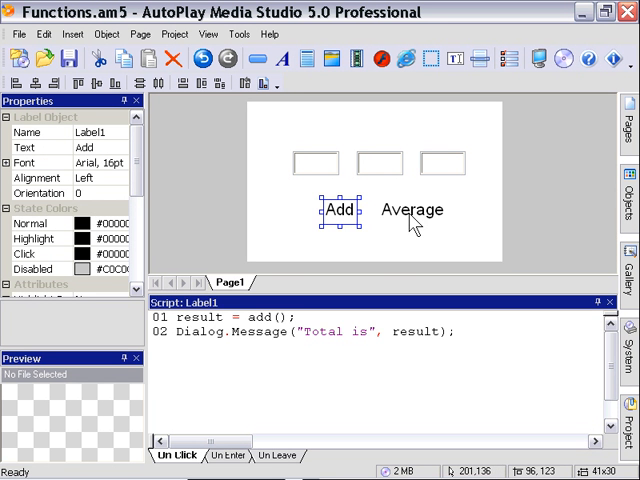
Step: Script the Average label's On Click: result = average(); Dialog.Message("Average is:", result);
click(412, 208)
text(result = average)
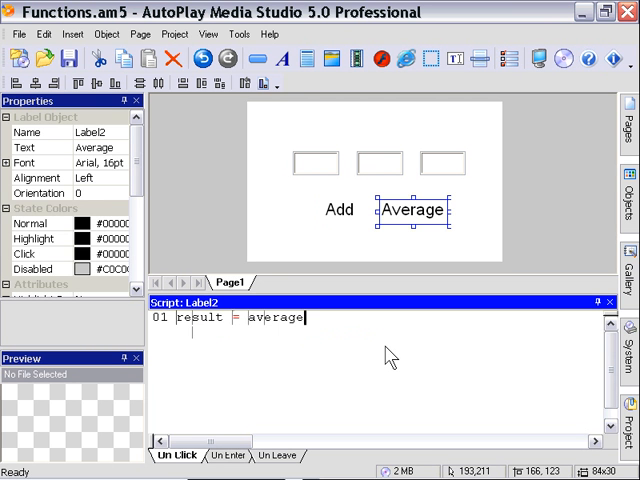
text(();)
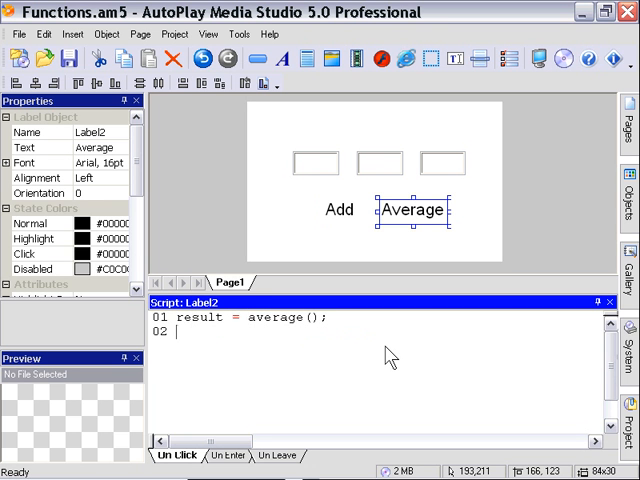
text(Dialog)
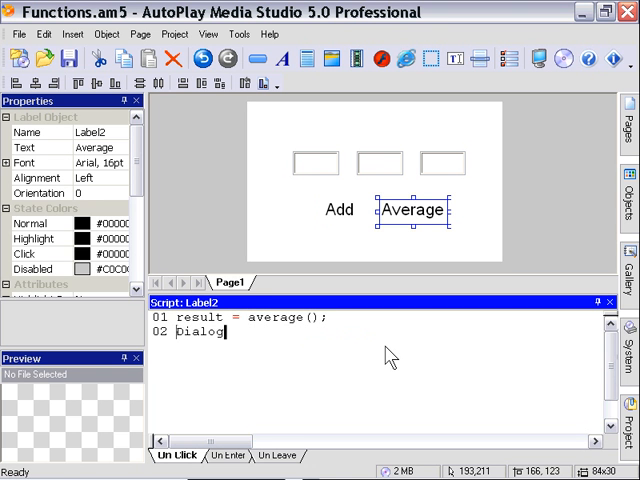
text(.Message())
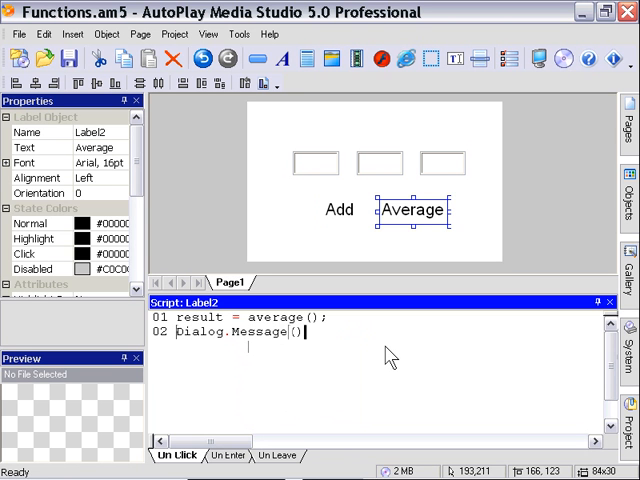
text("A)
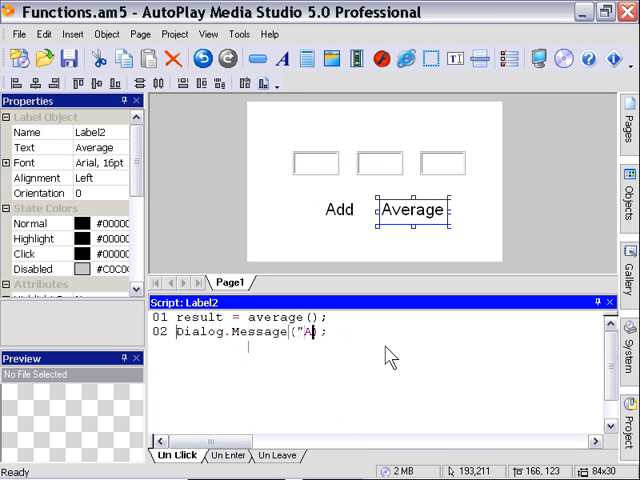
text(verage)
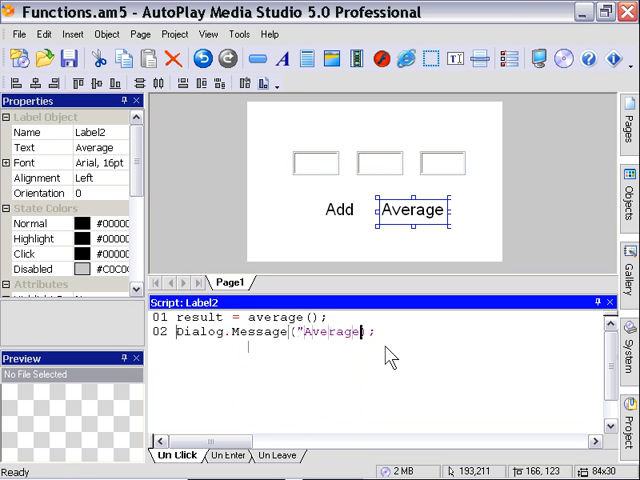
text(is:",)
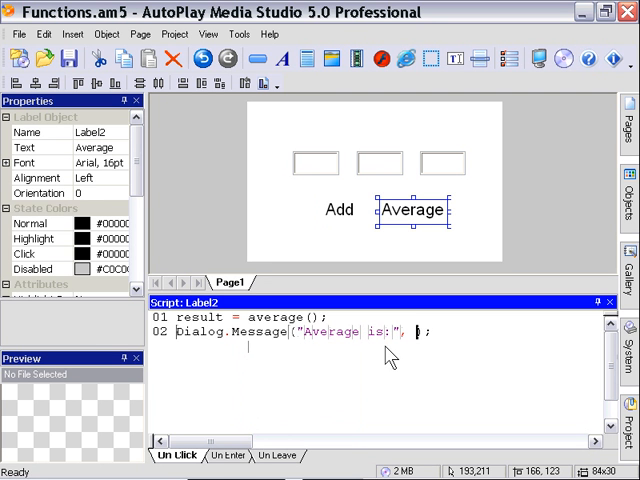
text(result)
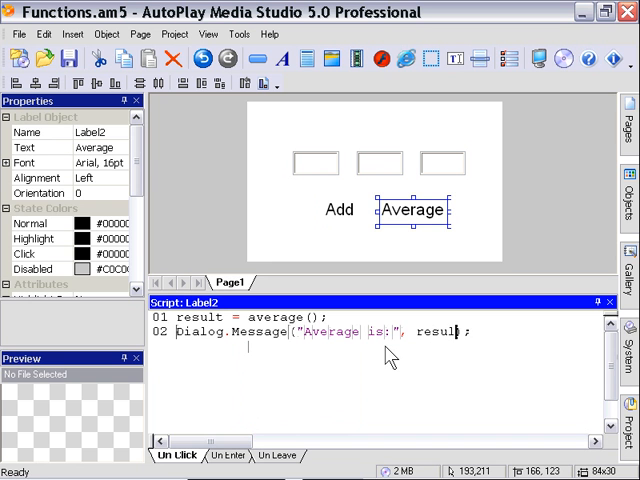
mouse_move(510, 356)
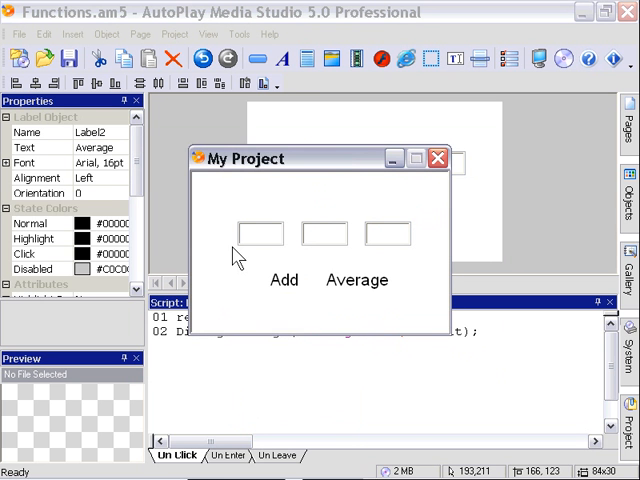
Step: Preview with 22, 44, 66: Add shows 132, Average shows 44, then return to Global Functions
text(22)
text(6)
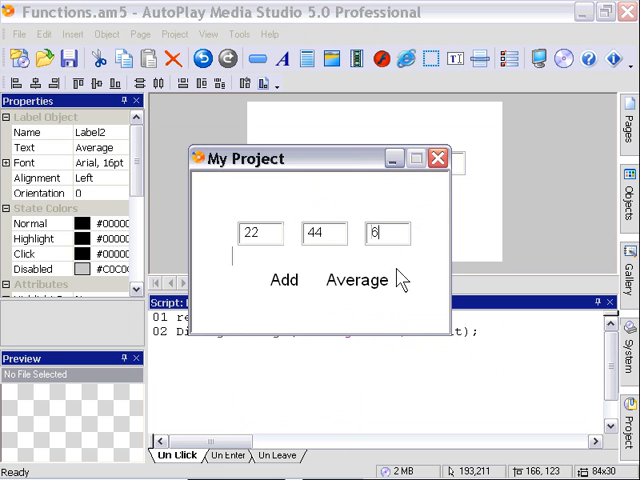
click(284, 280)
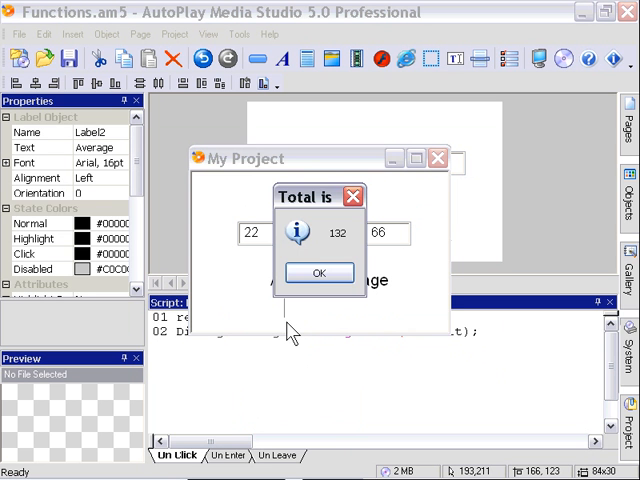
click(320, 272)
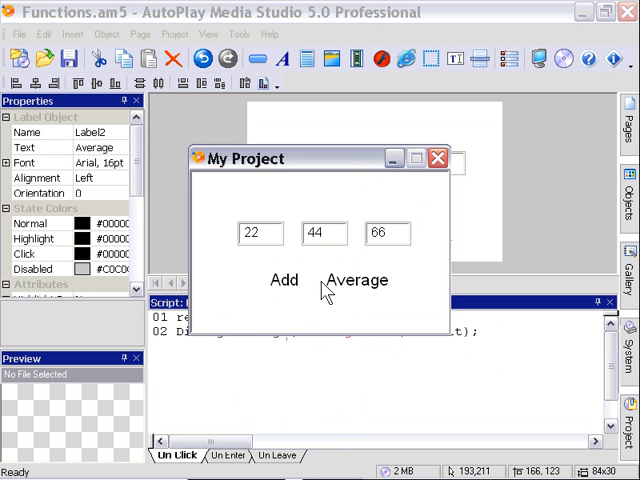
click(356, 280)
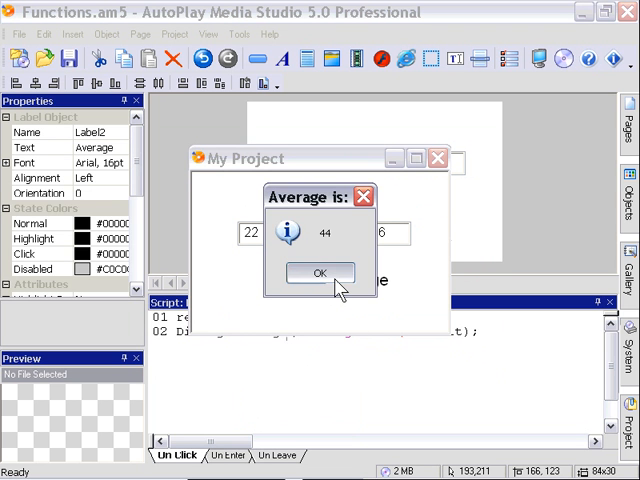
click(320, 272)
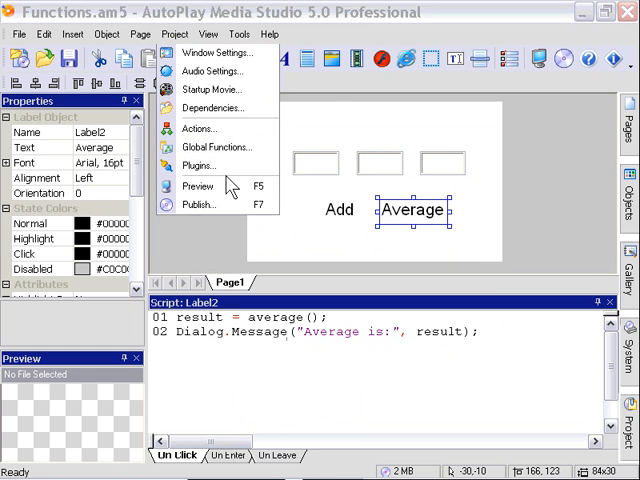
click(214, 148)
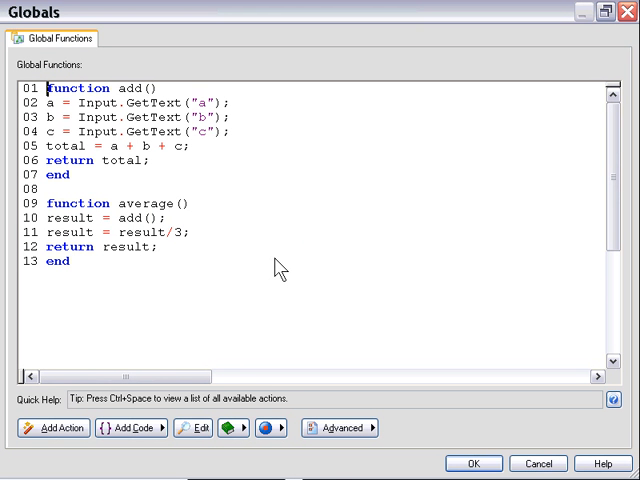